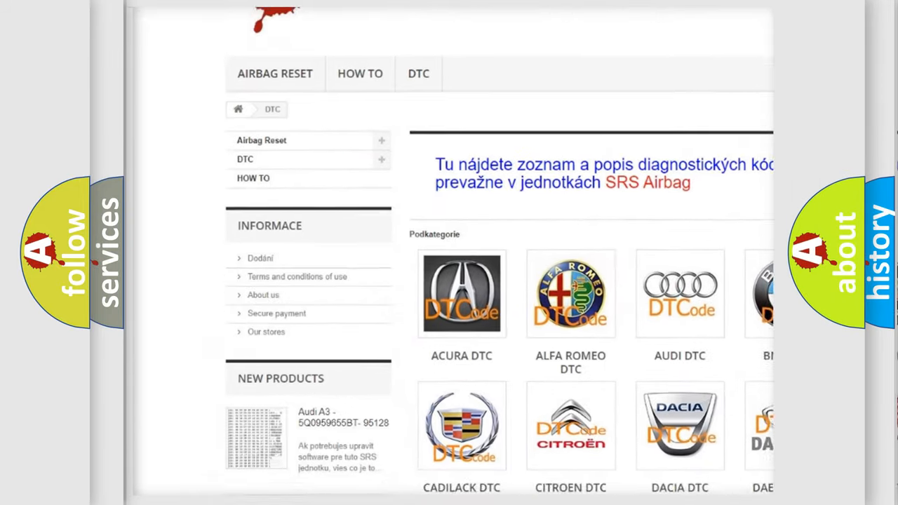
scroll("down", 3)
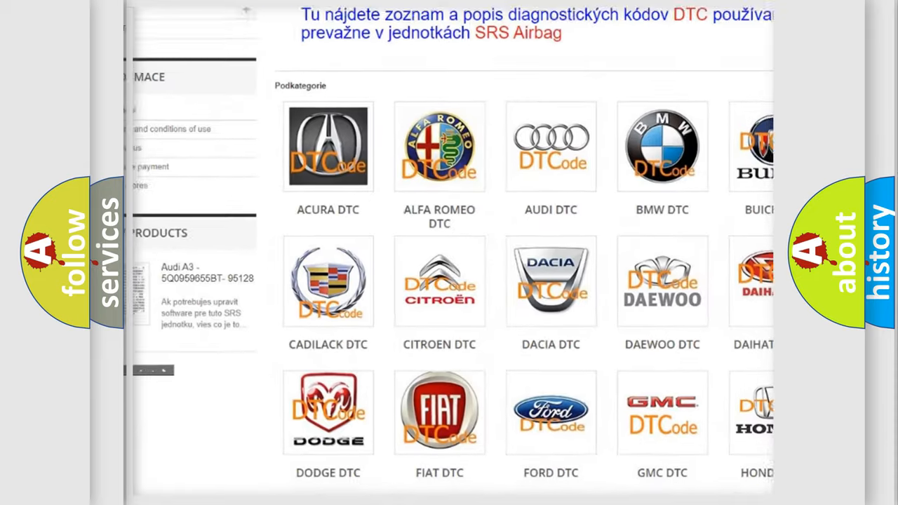
scroll("down", 3)
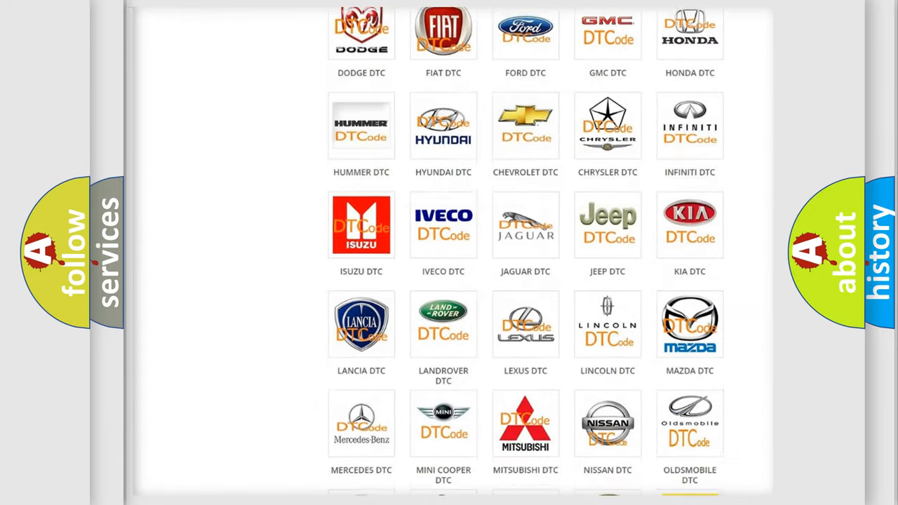
scroll("down", 3)
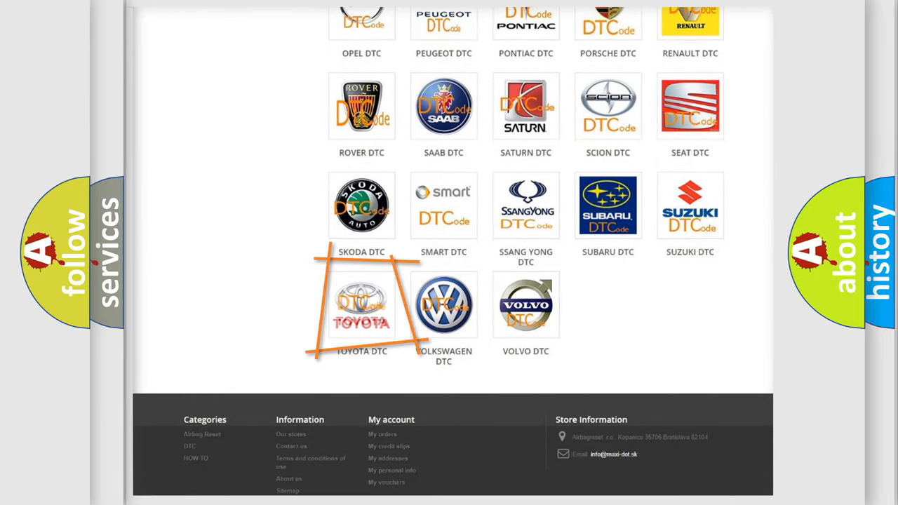